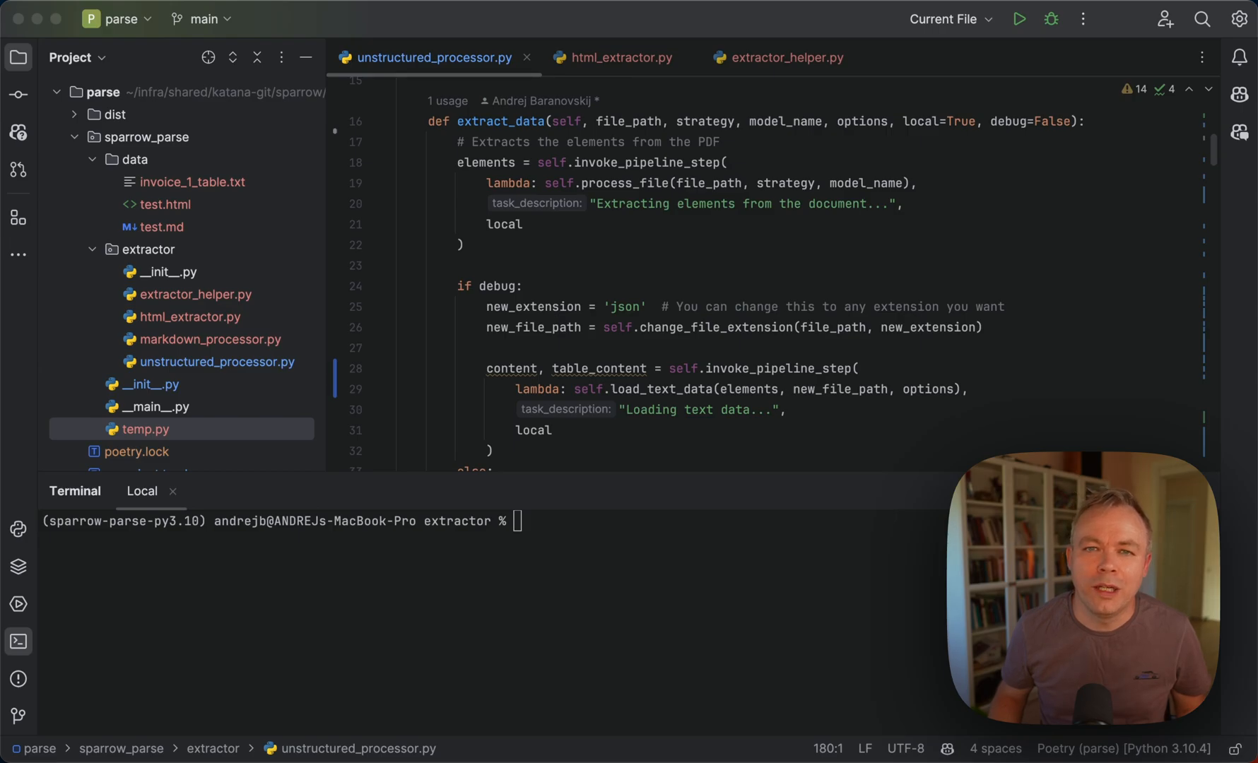
mouse_move(205, 354)
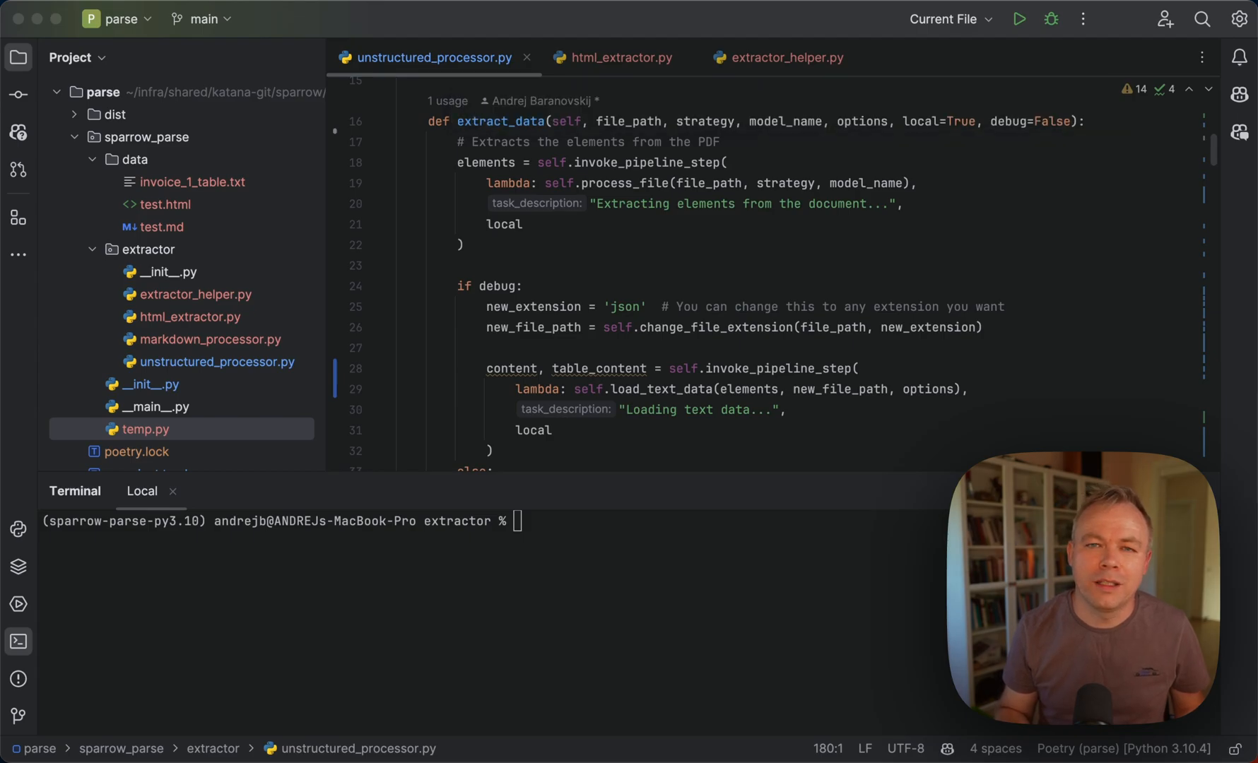
mouse_move(621, 57)
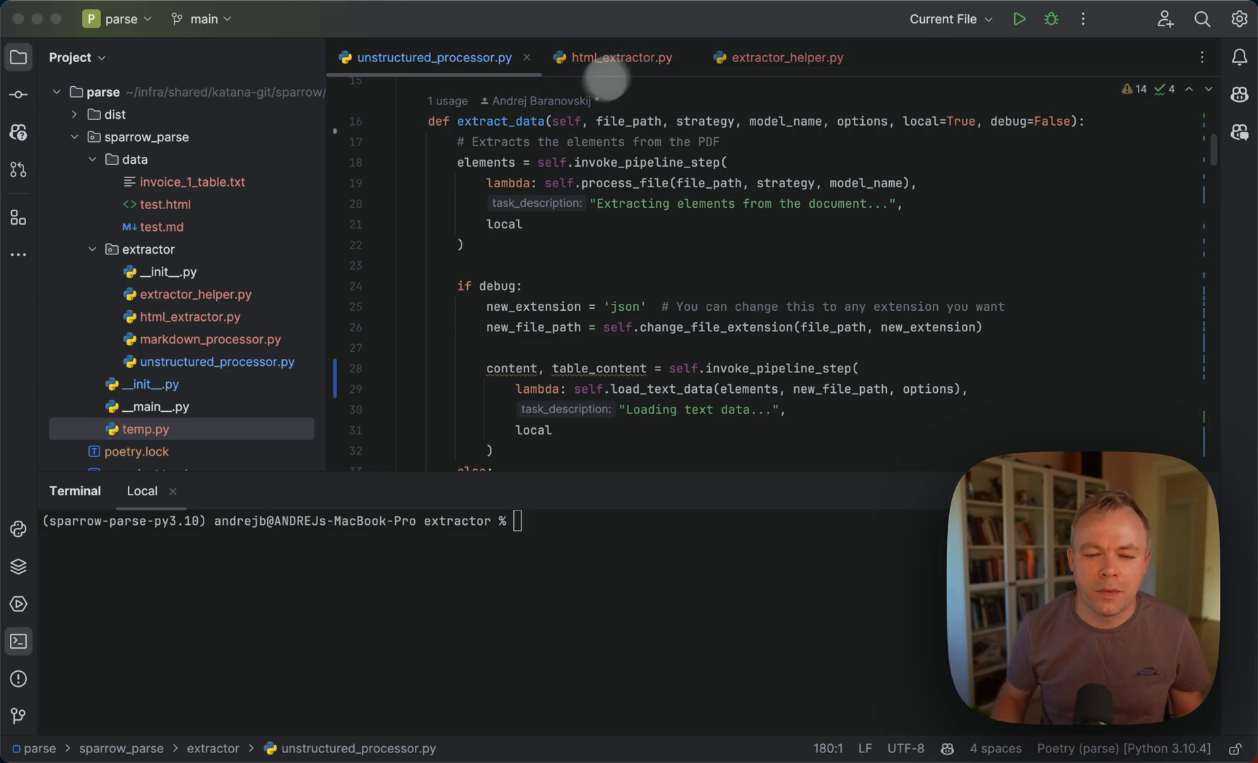
mouse_move(434, 57)
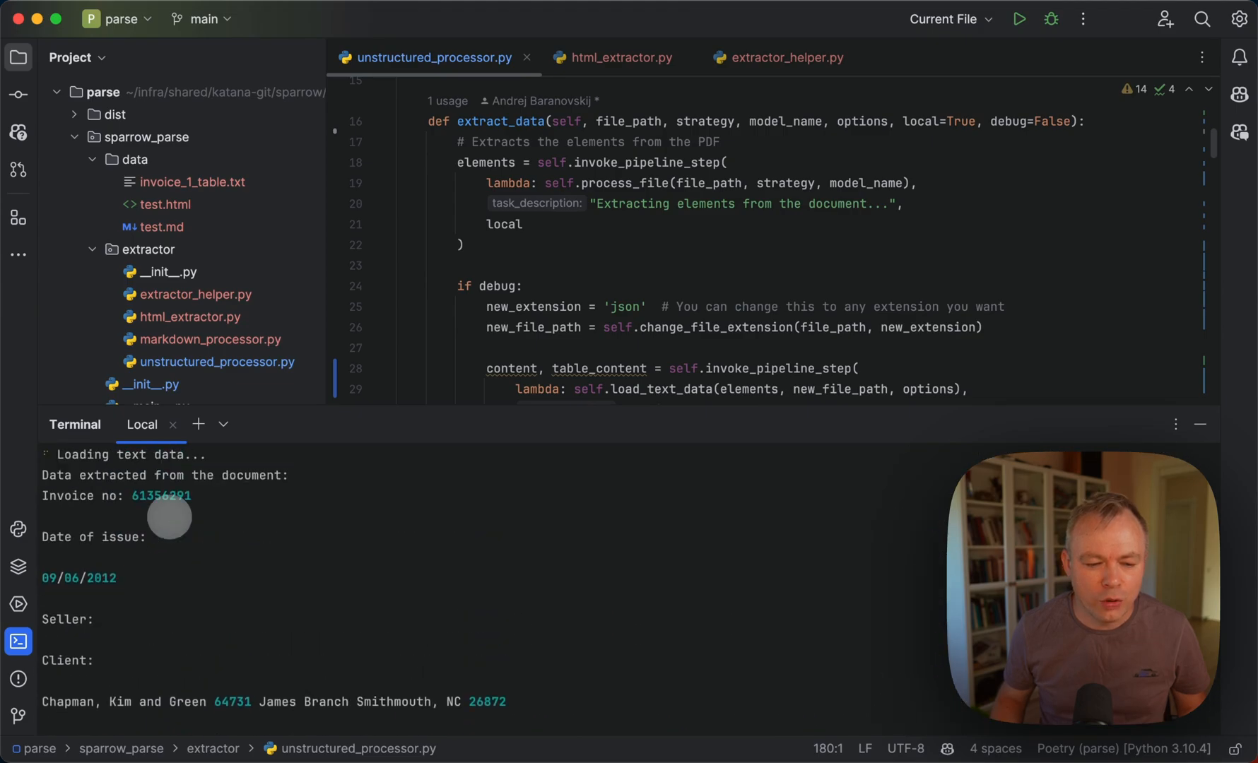
Step: Scroll the terminal to follow the extractor's printed invoice details and table HTML
scroll(down, 3)
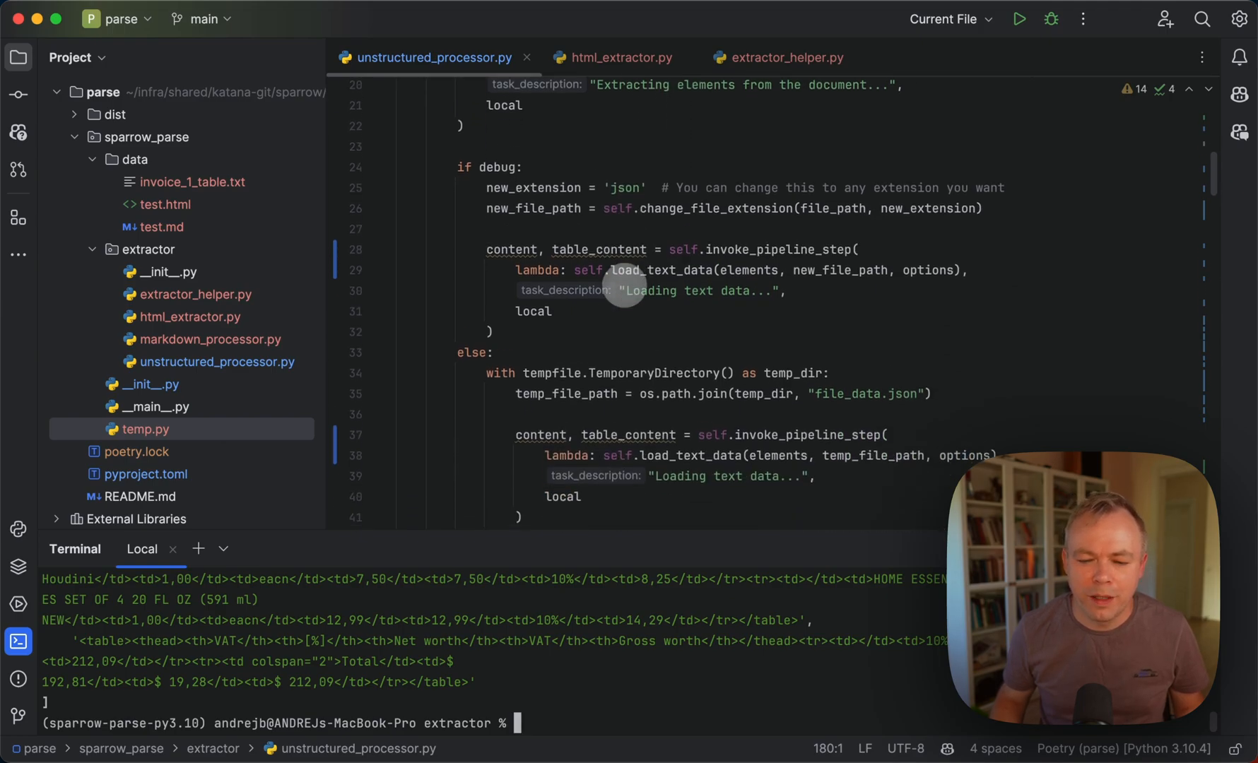
scroll(down, 3)
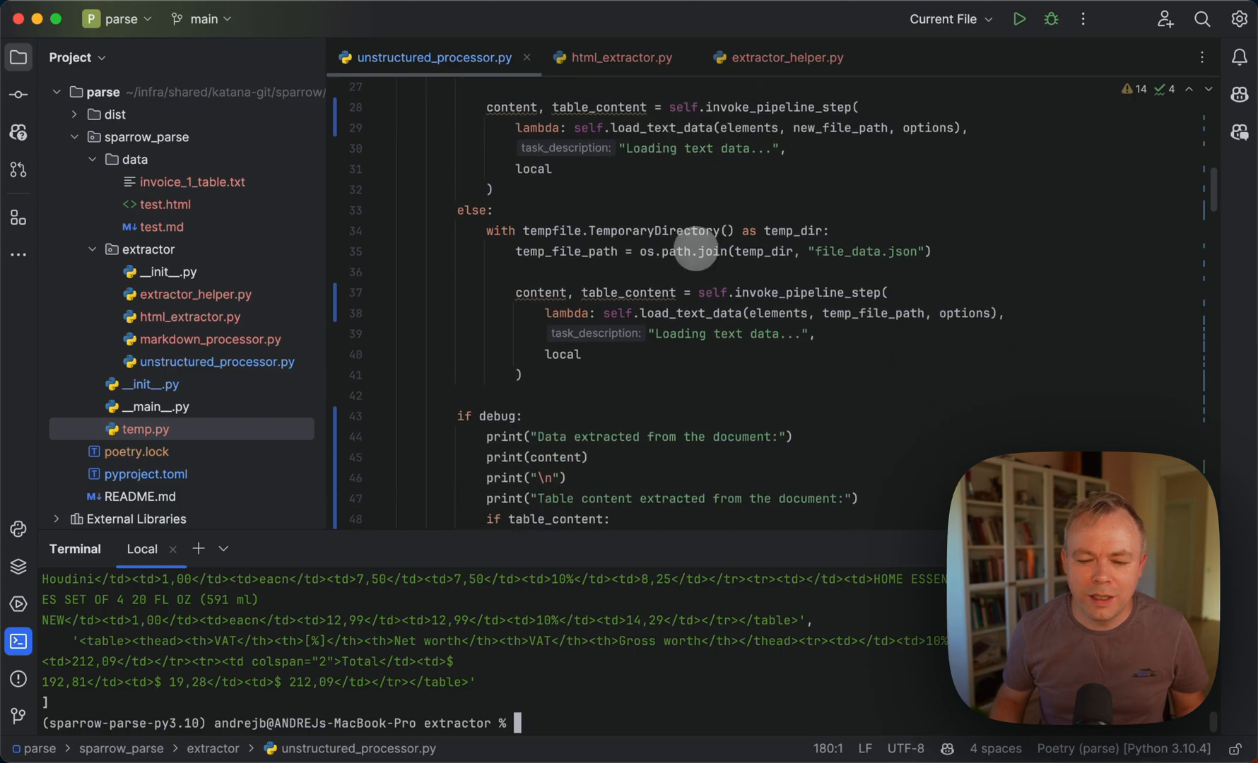
scroll(down, 3)
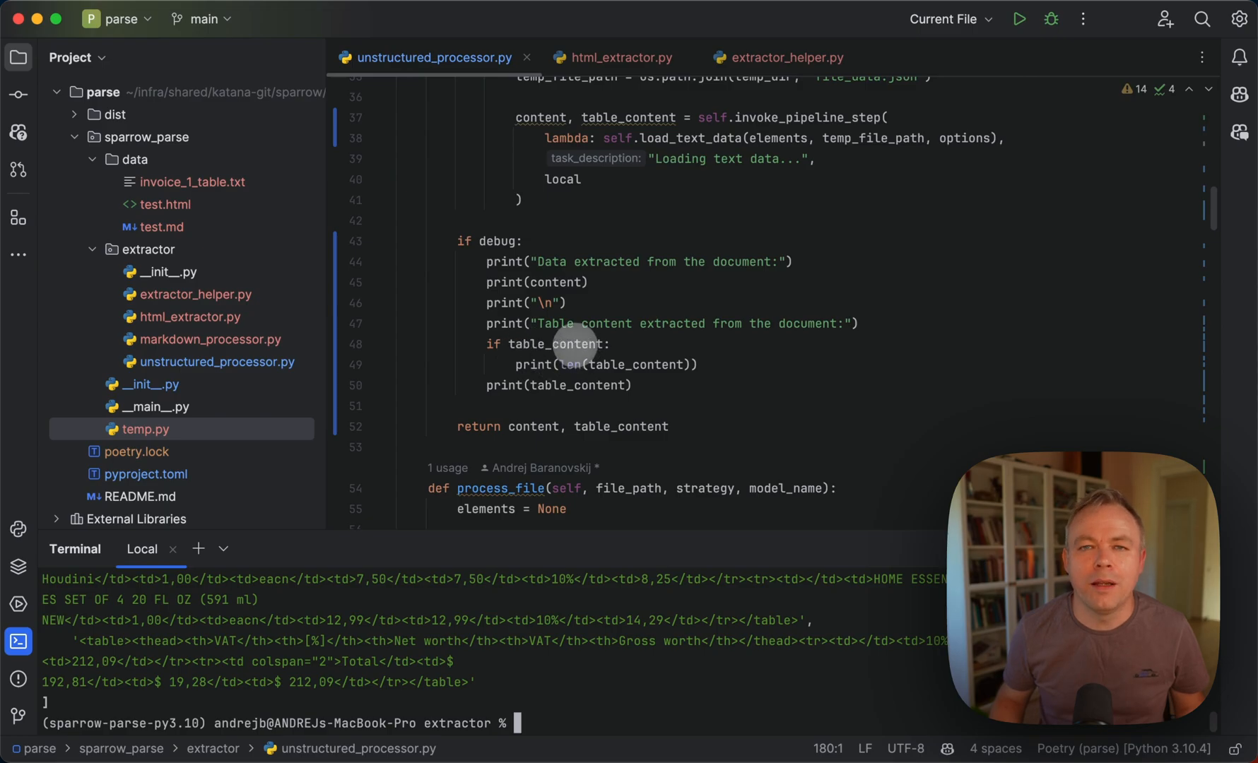
scroll(down, 3)
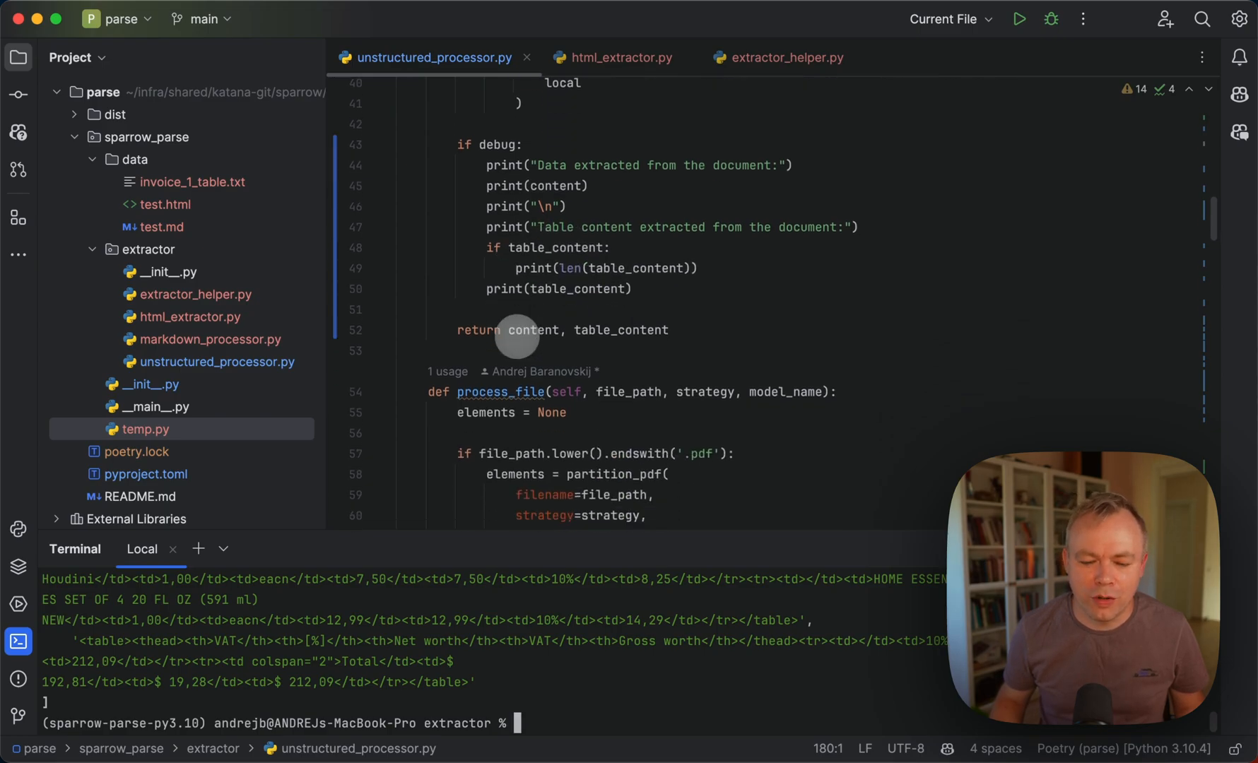
scroll(down, 3)
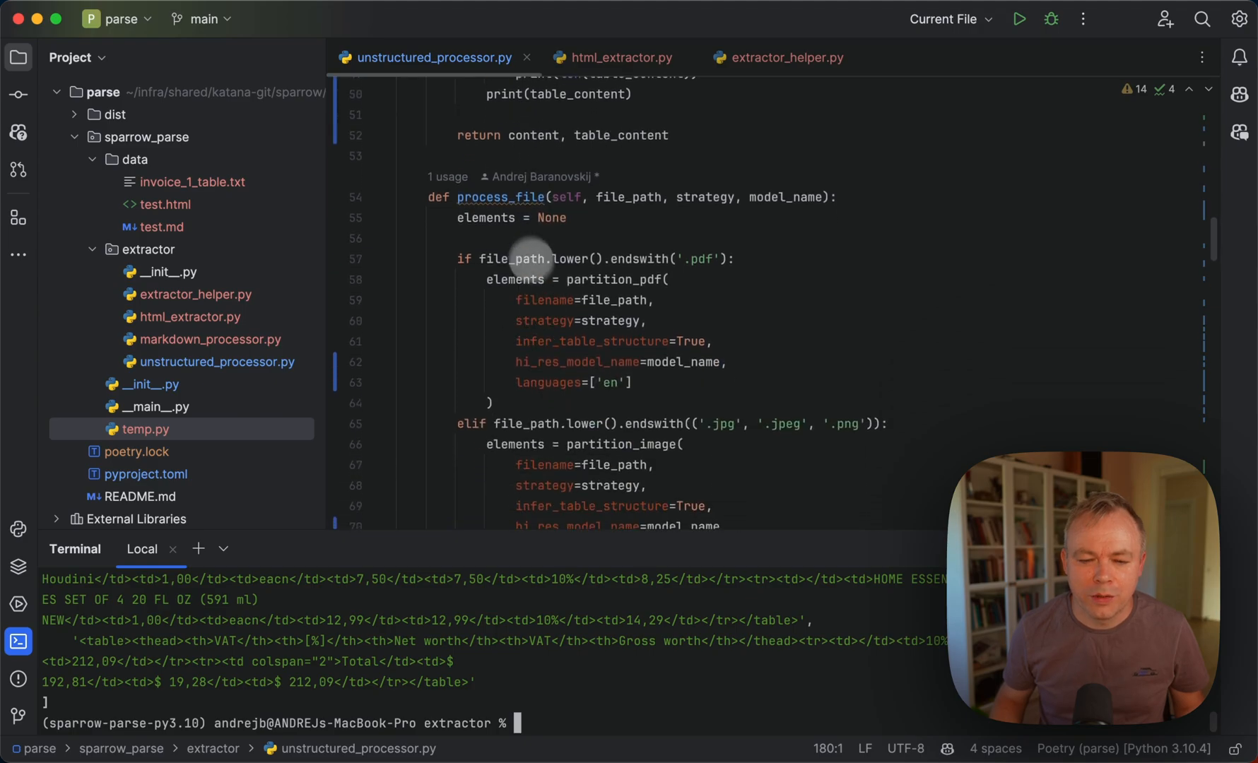
scroll(down, 3)
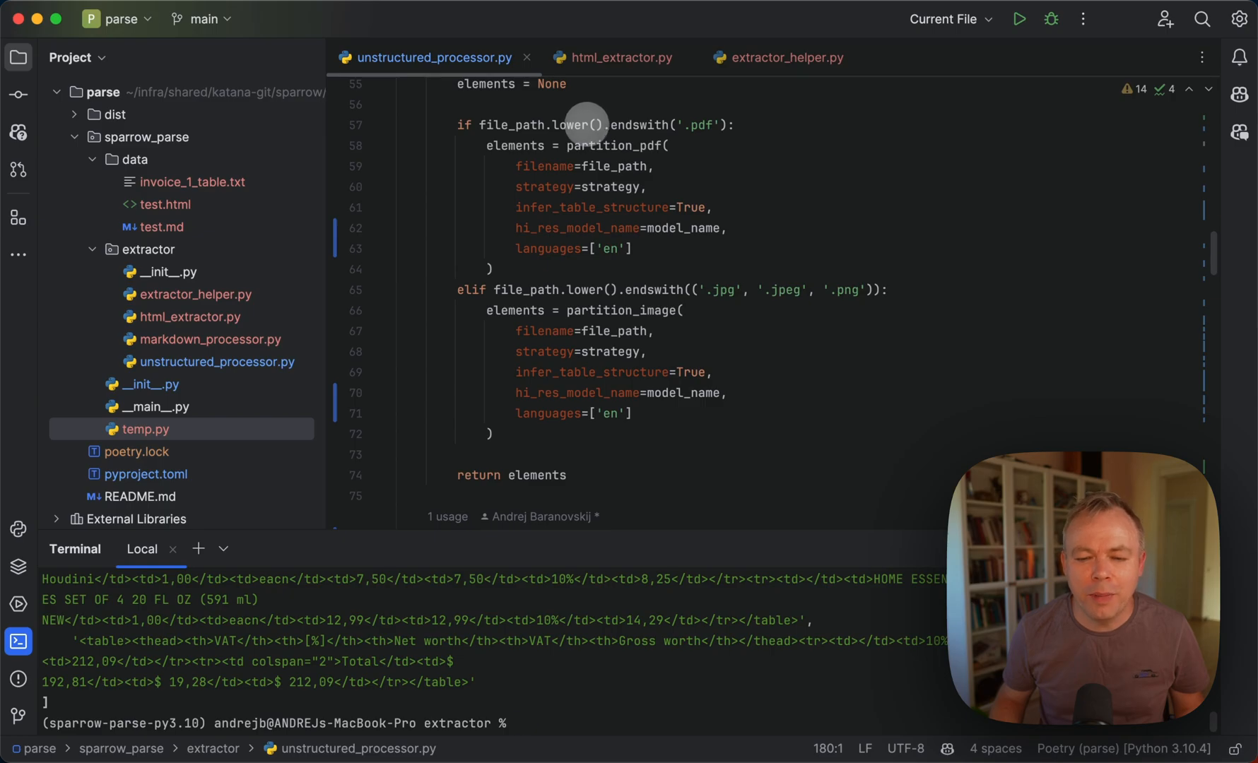
mouse_move(742, 283)
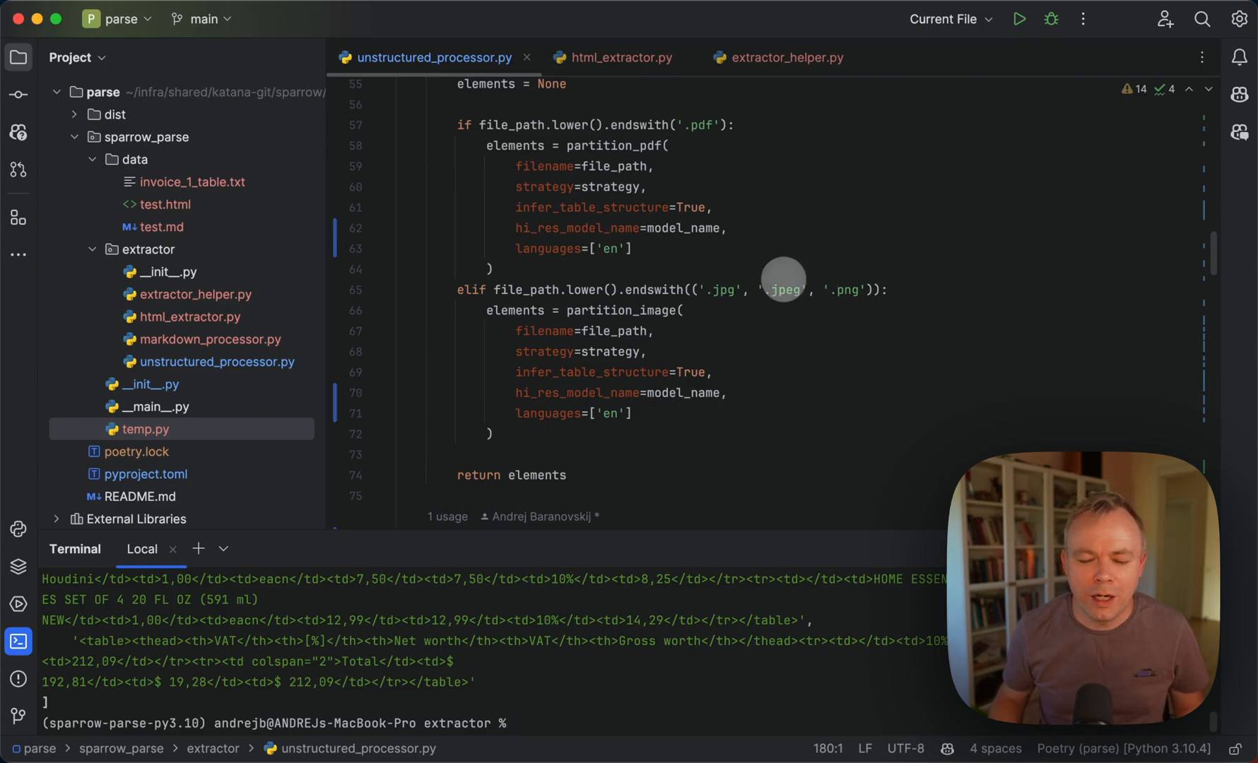
scroll(down, 3)
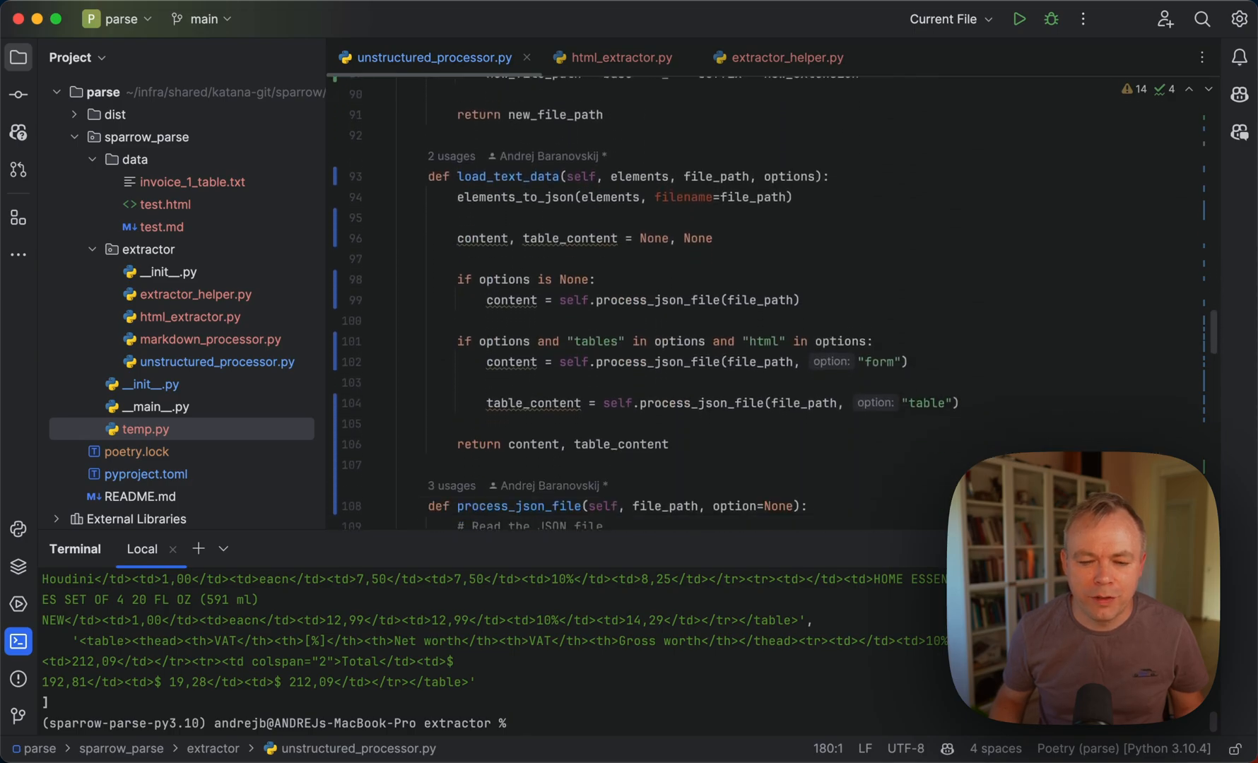
scroll(down, 3)
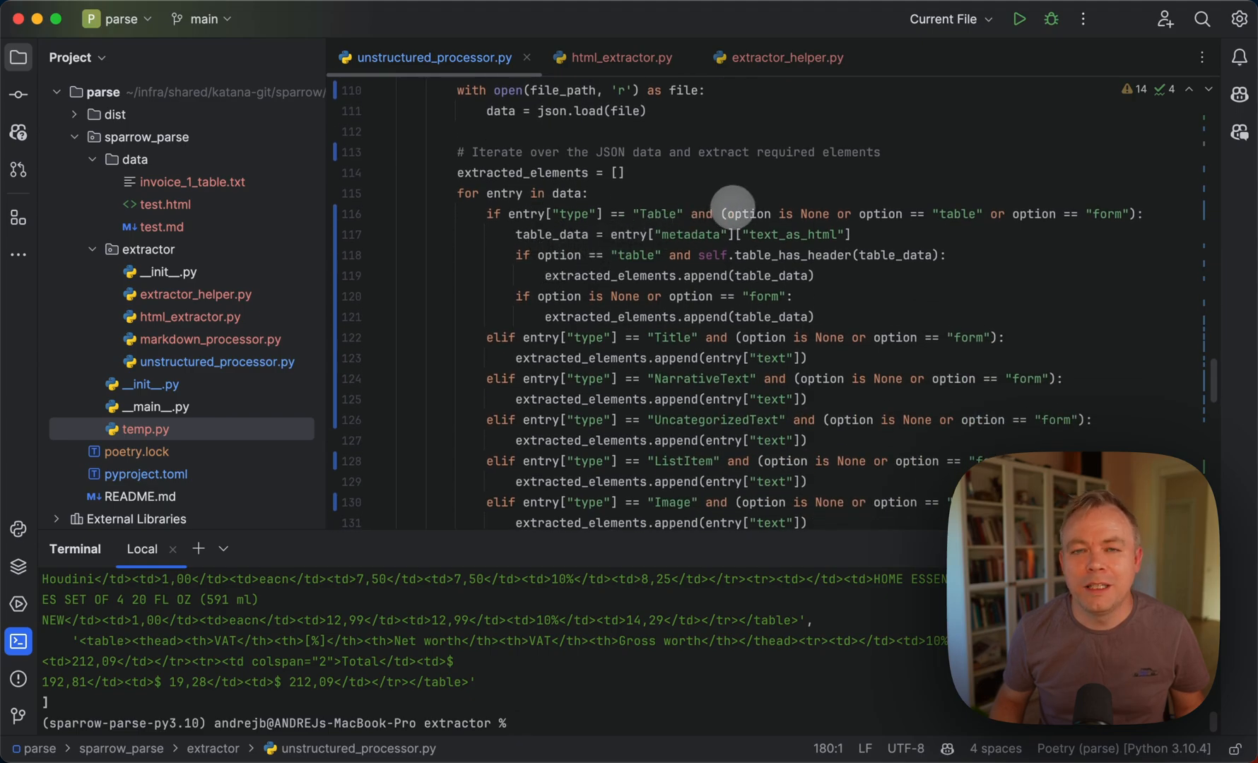
mouse_move(744, 213)
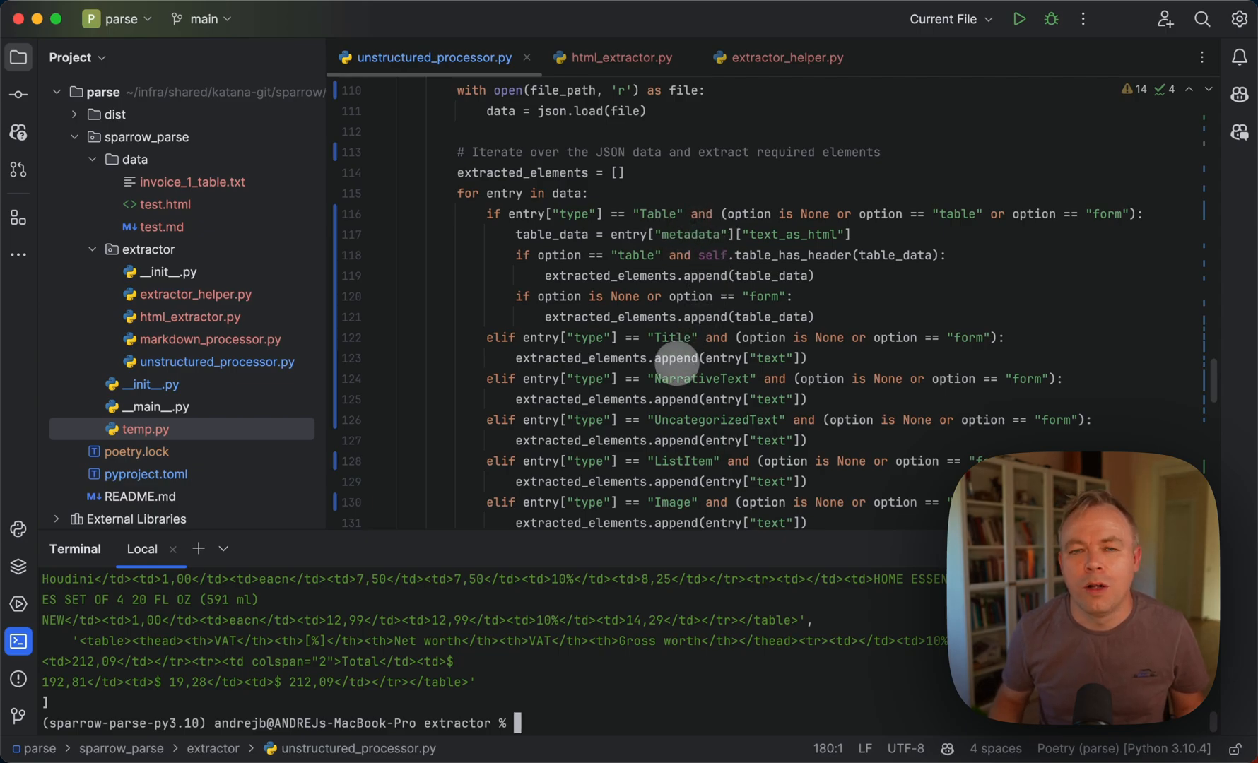
scroll(down, 3)
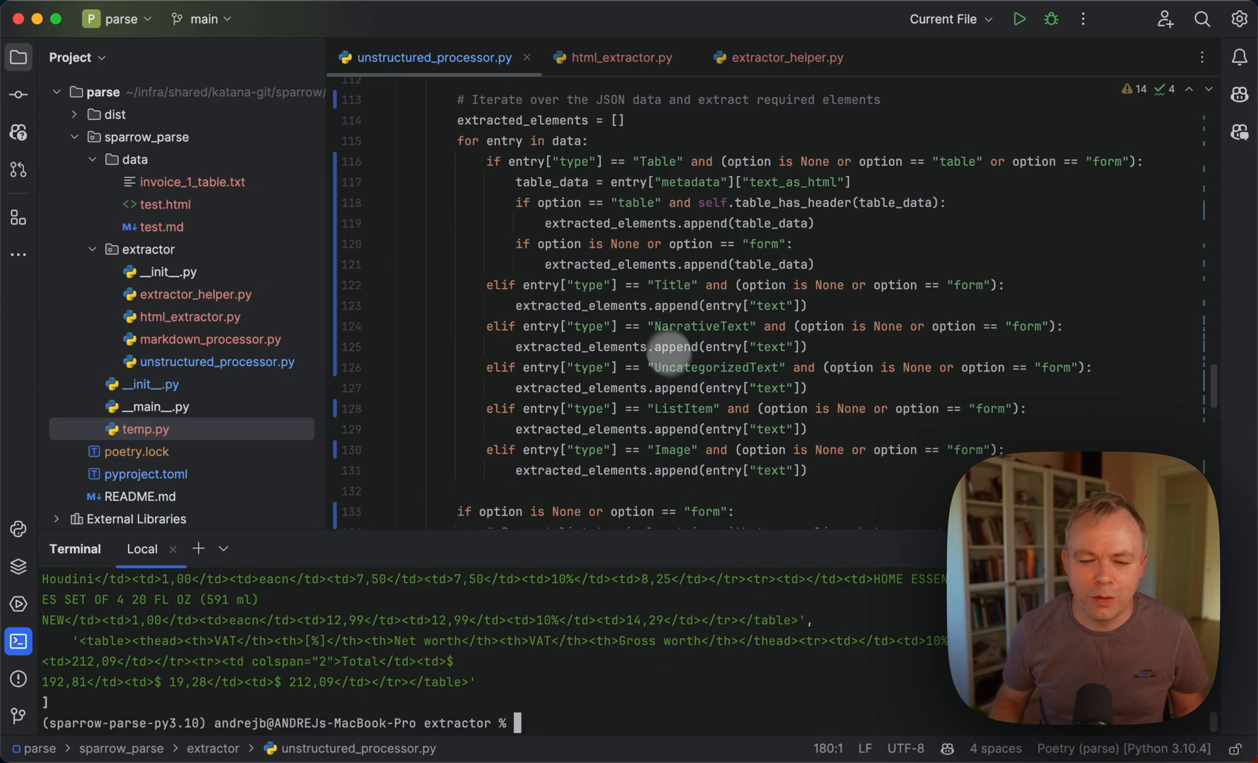
mouse_move(550, 161)
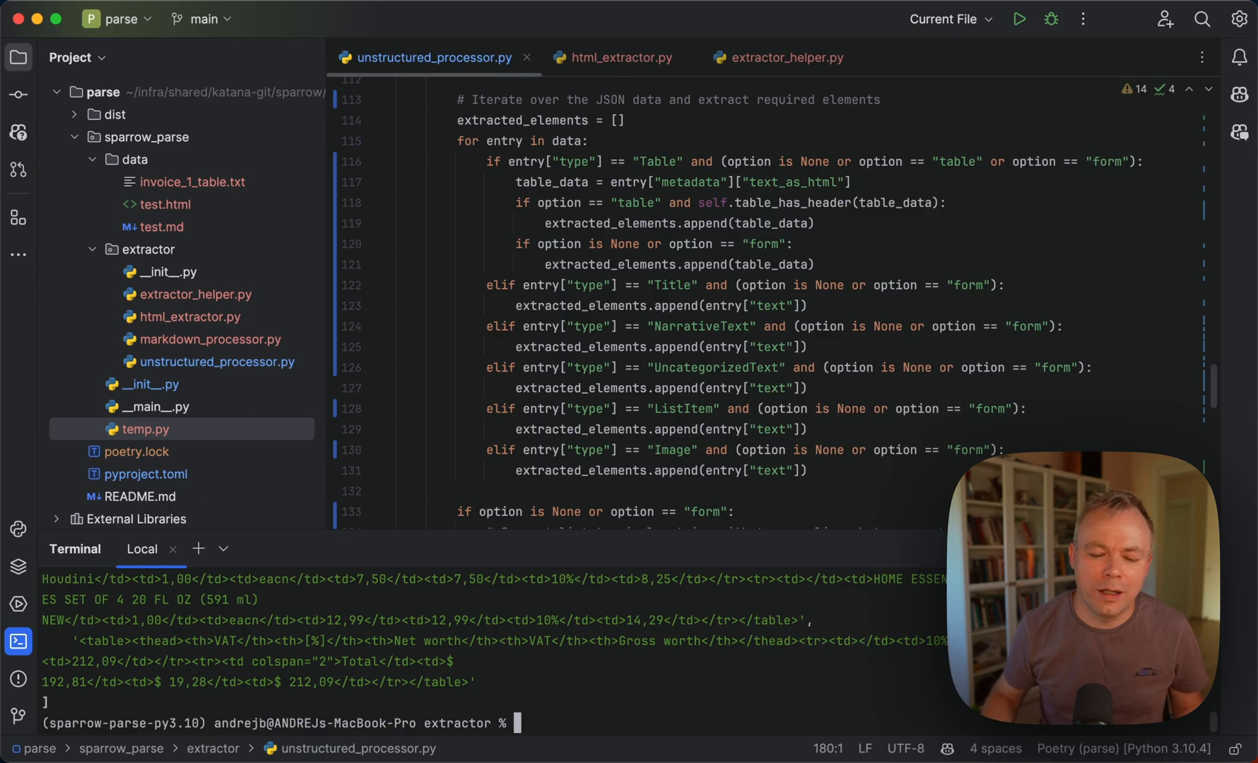
scroll(down, 3)
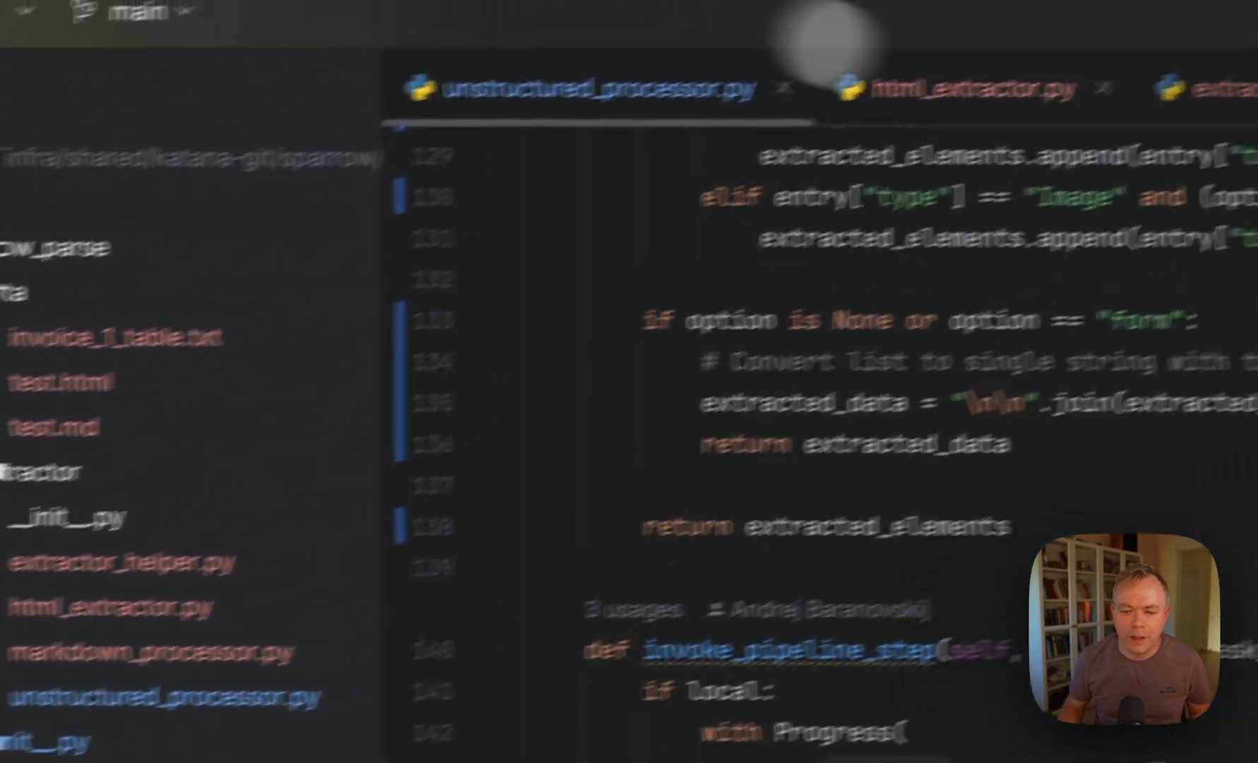
Step: Focus the terminal where python html_extractor.py is running and printing columns
click(947, 88)
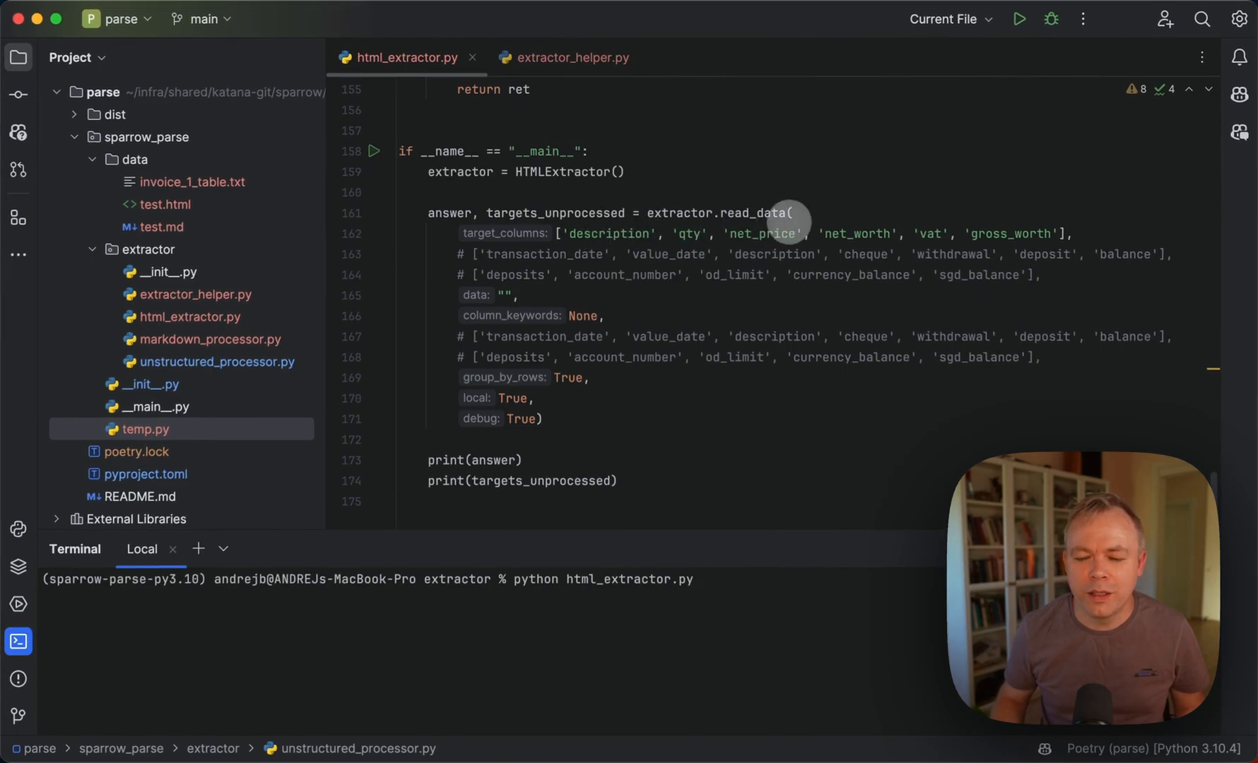
mouse_move(1011, 222)
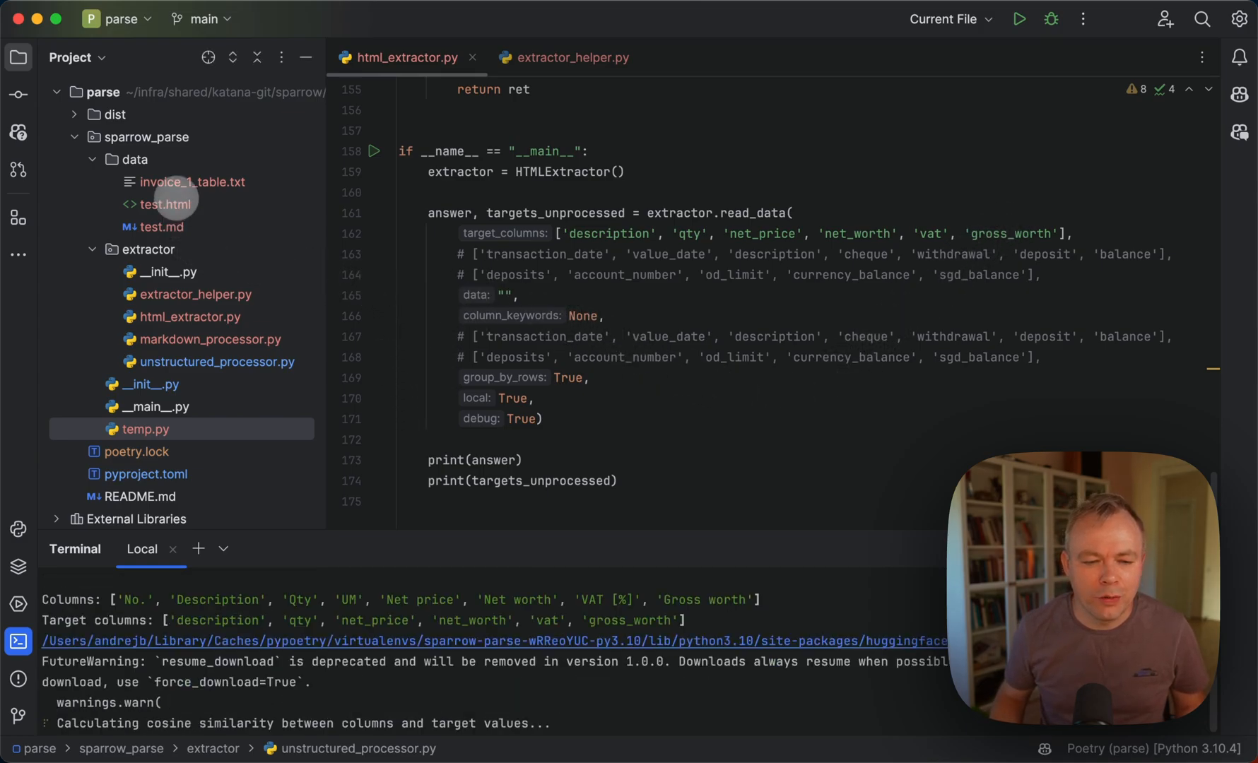
Step: Enlarge the Terminal panel to read each target column's similarity scores
double_click(192, 181)
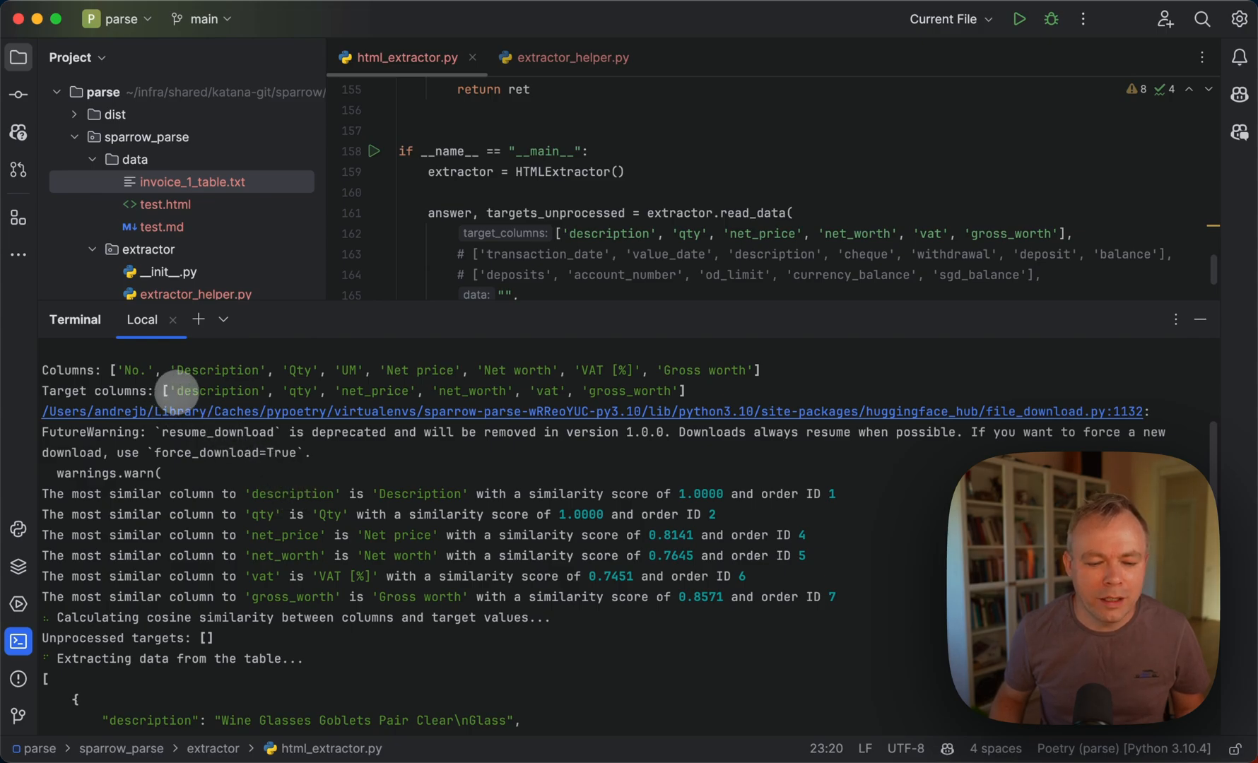
mouse_move(219, 356)
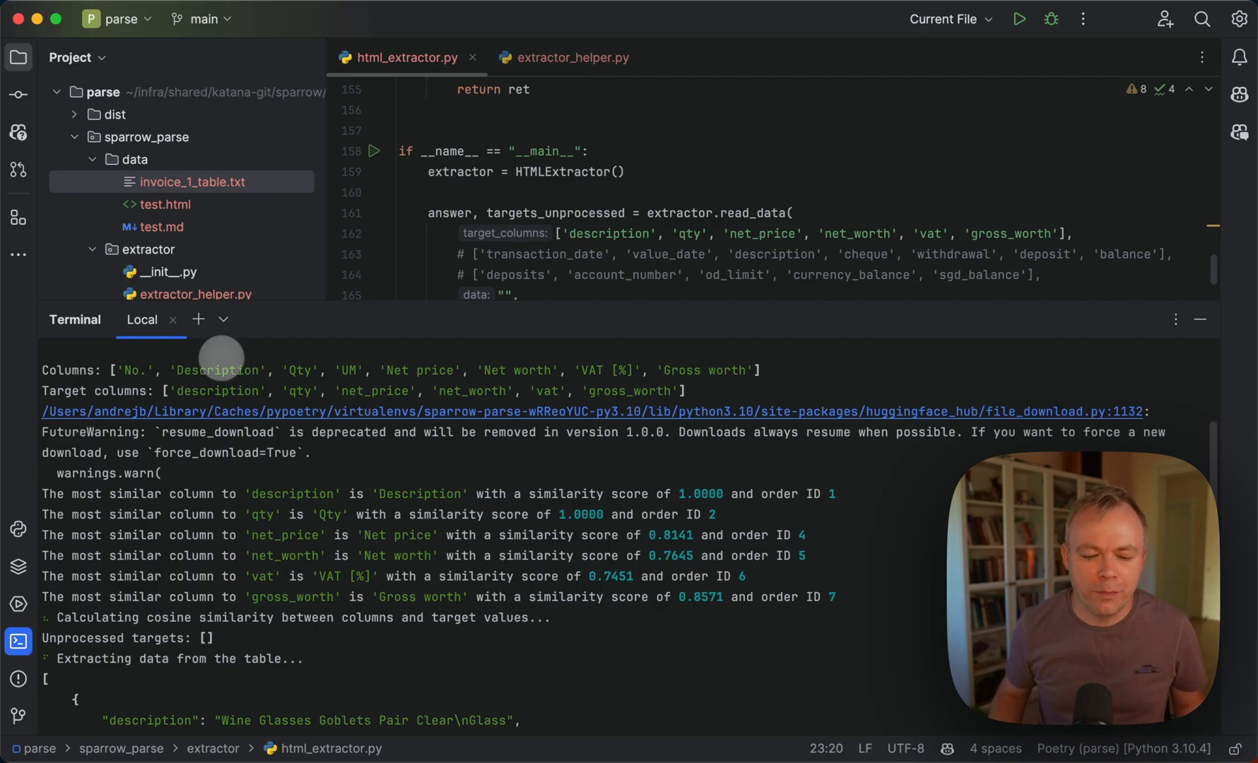
mouse_move(328, 506)
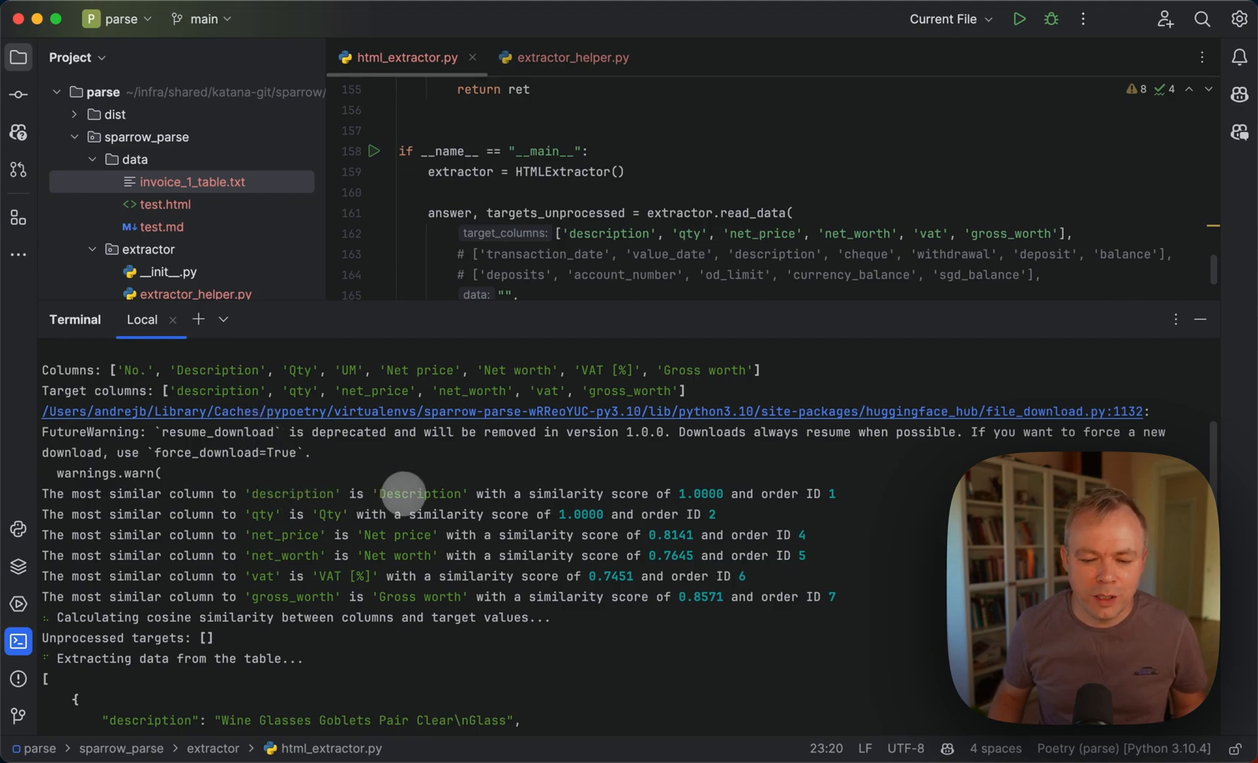
mouse_move(301, 544)
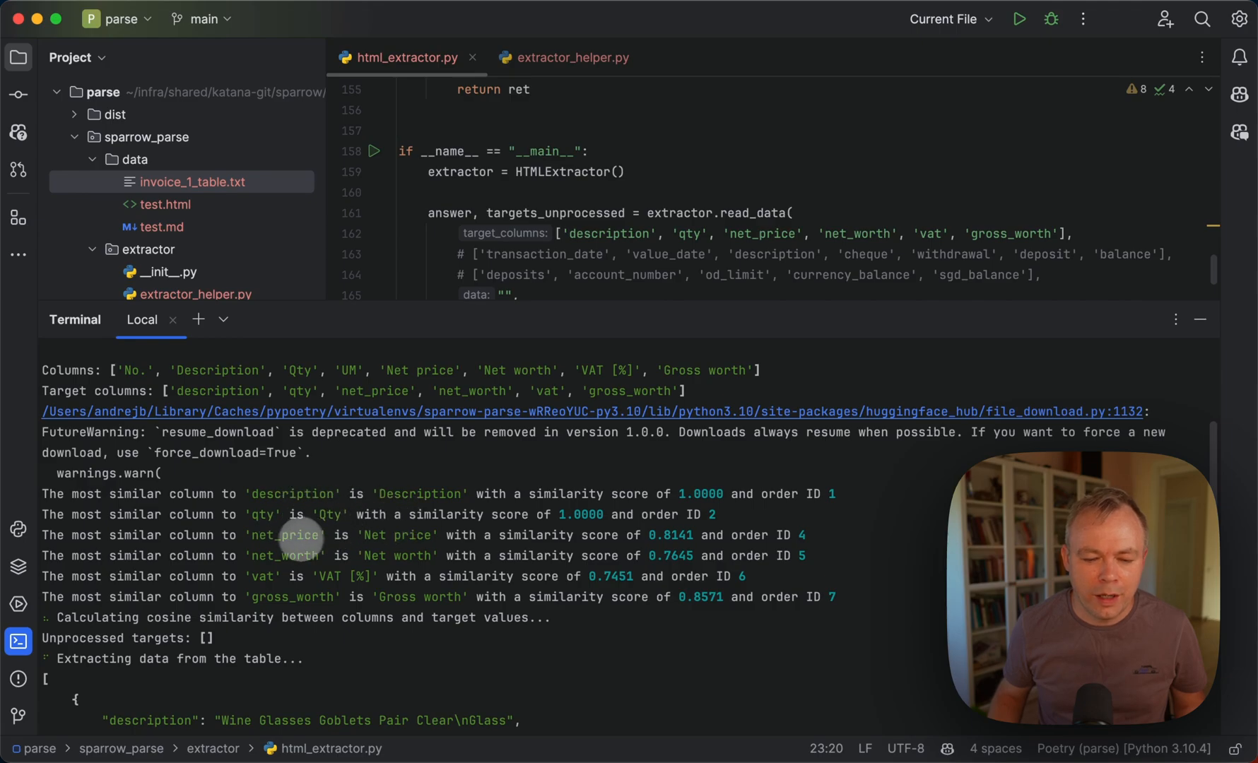
mouse_move(280, 583)
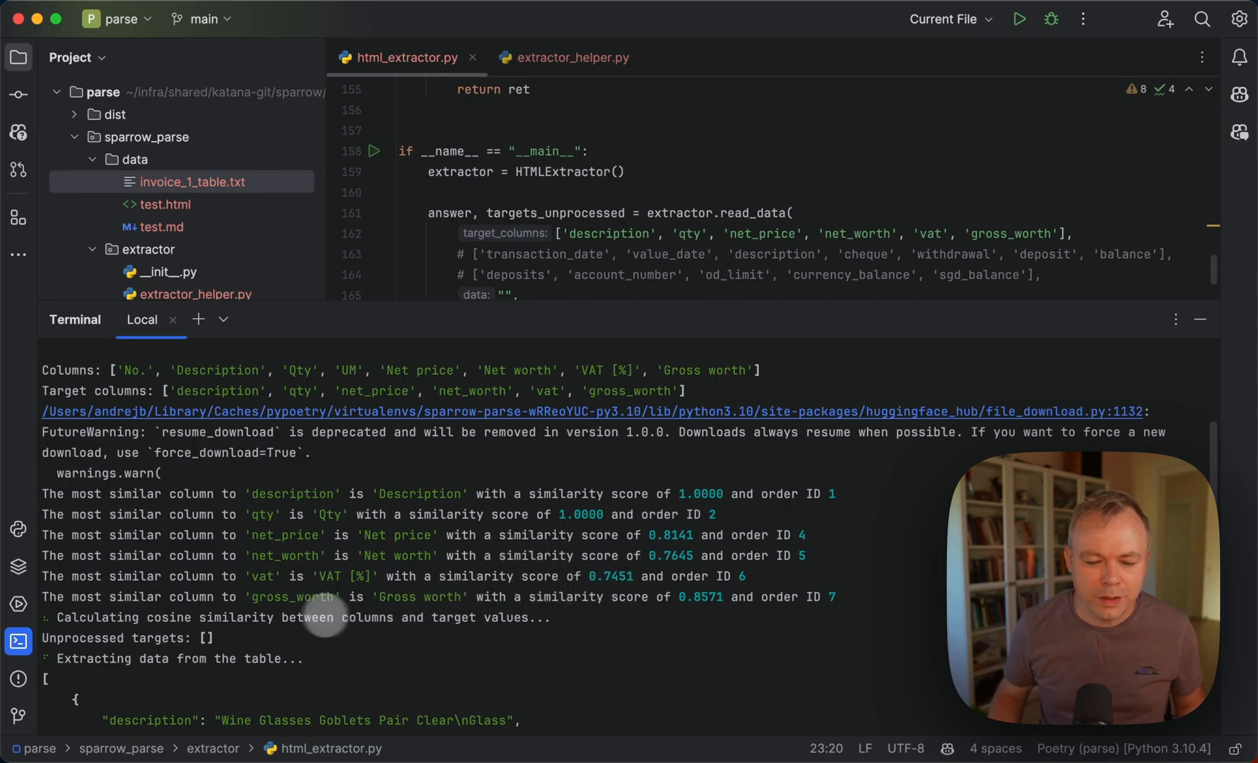
mouse_move(341, 578)
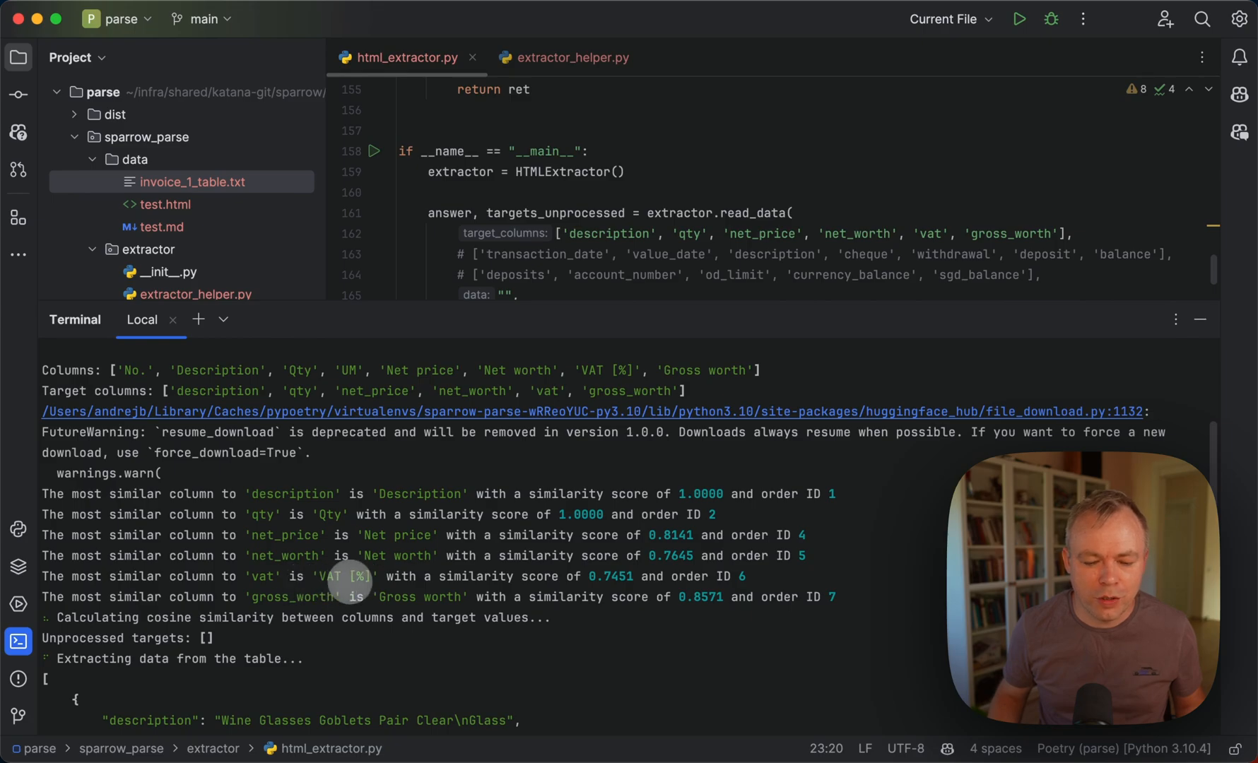
mouse_move(325, 555)
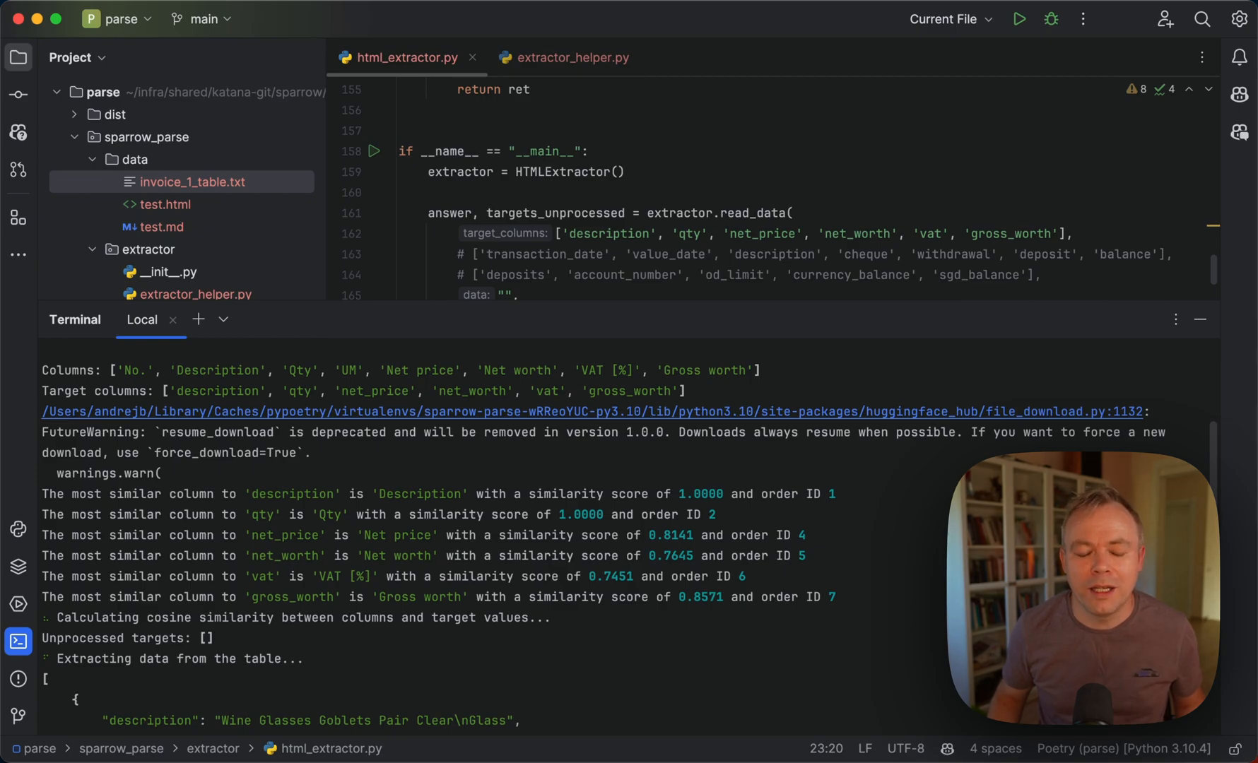
Step: Scroll through the printed invoice-row JSON and up to the read_data method
scroll(down, 3)
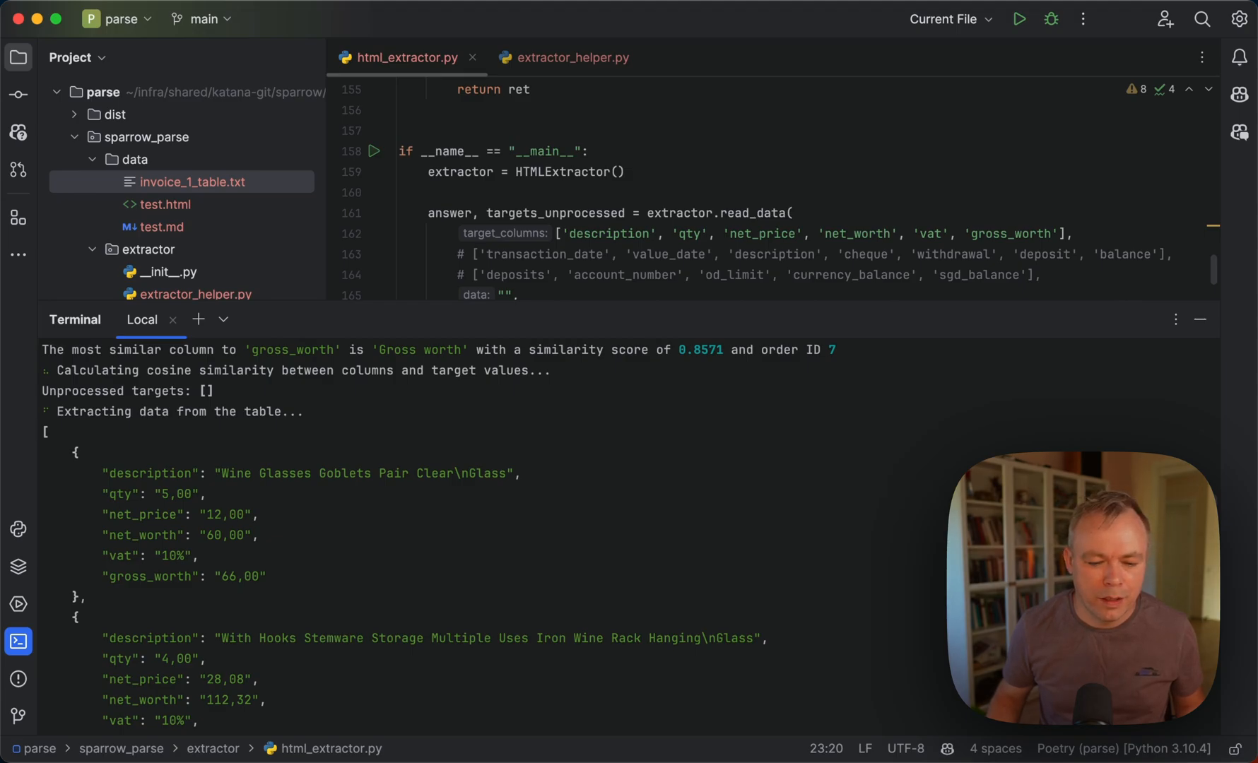
scroll(down, 3)
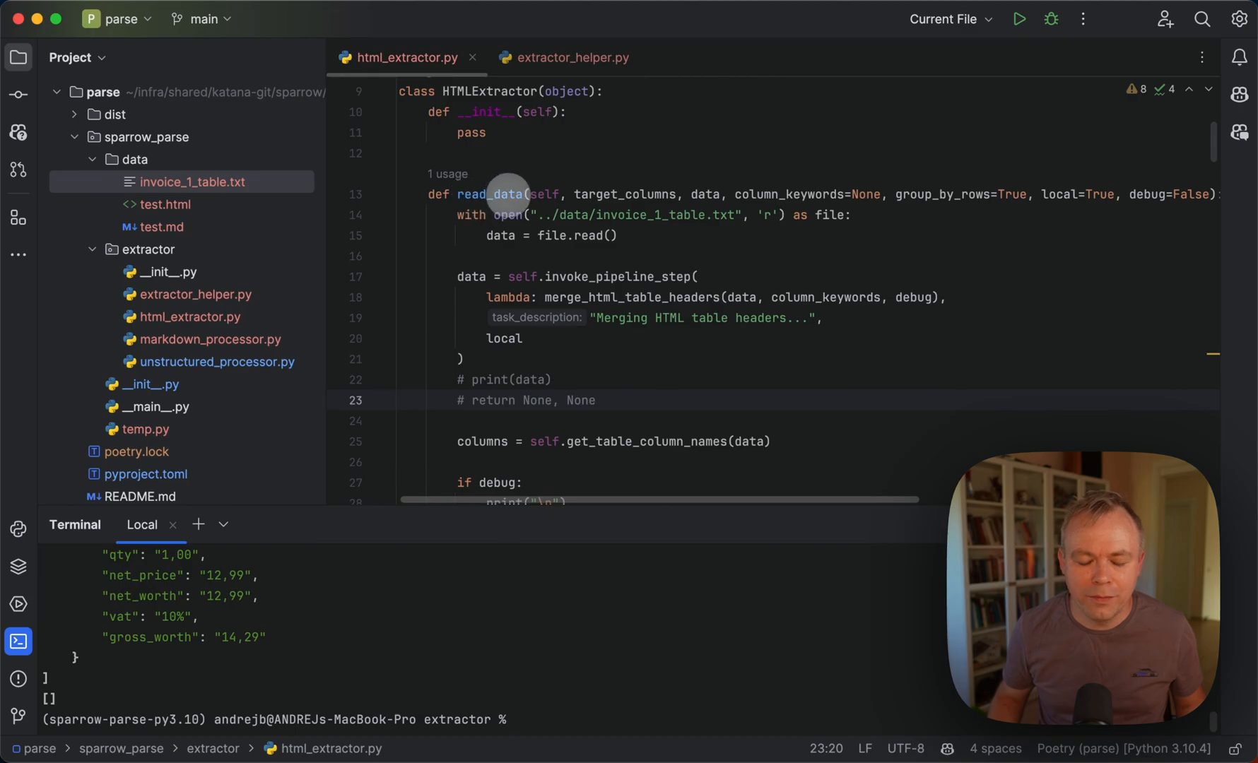
scroll(down, 3)
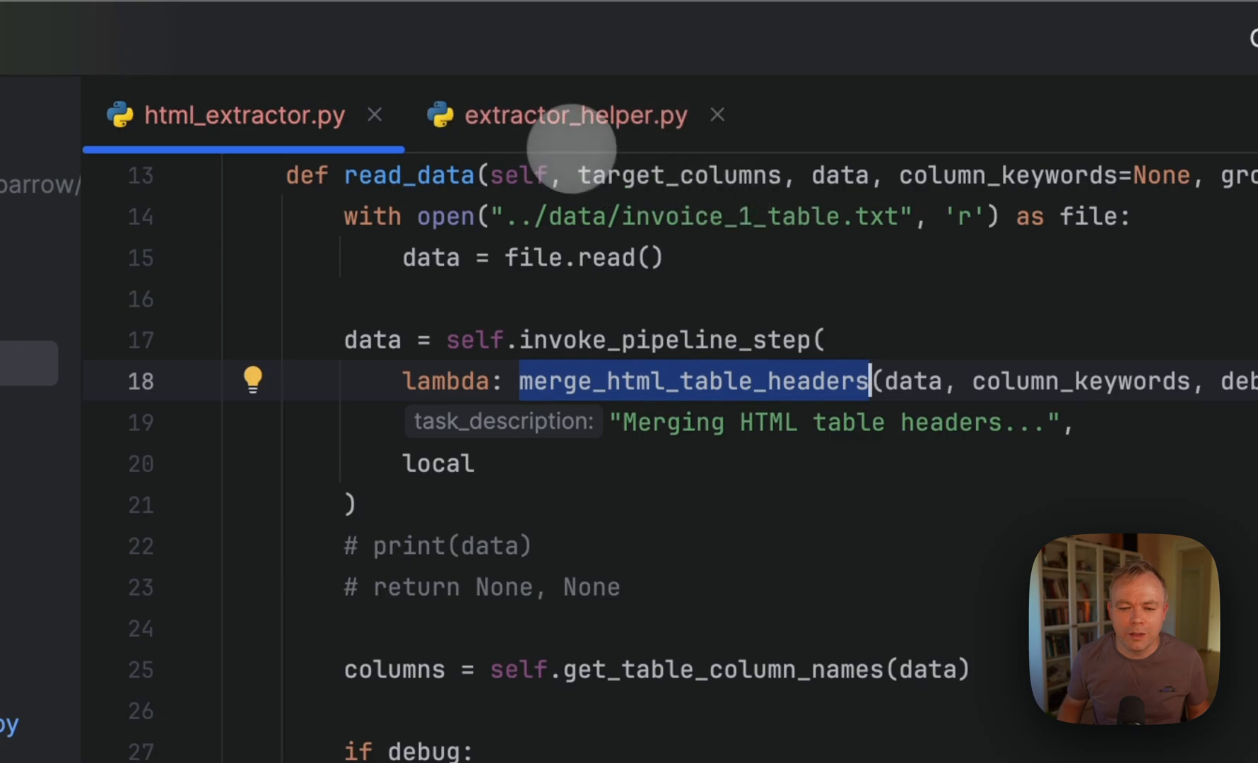
Step: Jump to the merge_html_table_headers definition in extractor_helper.py
click(574, 114)
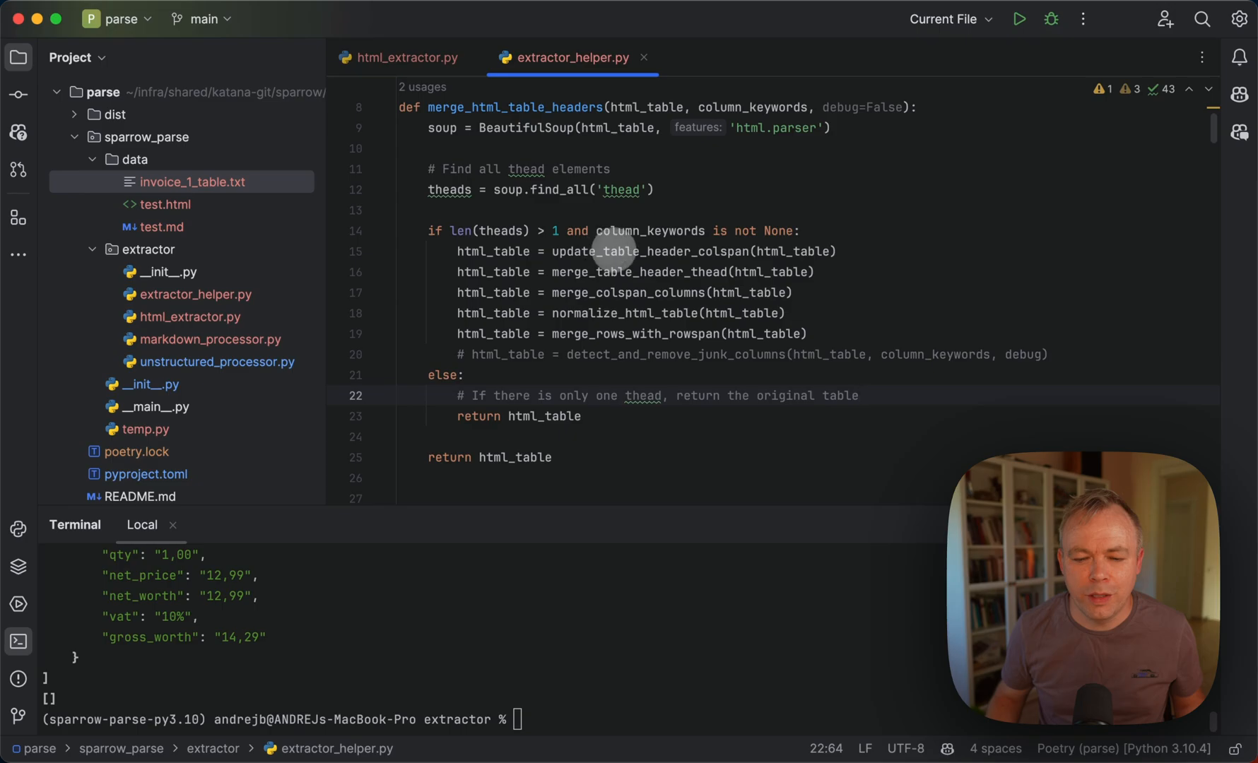
mouse_move(633, 252)
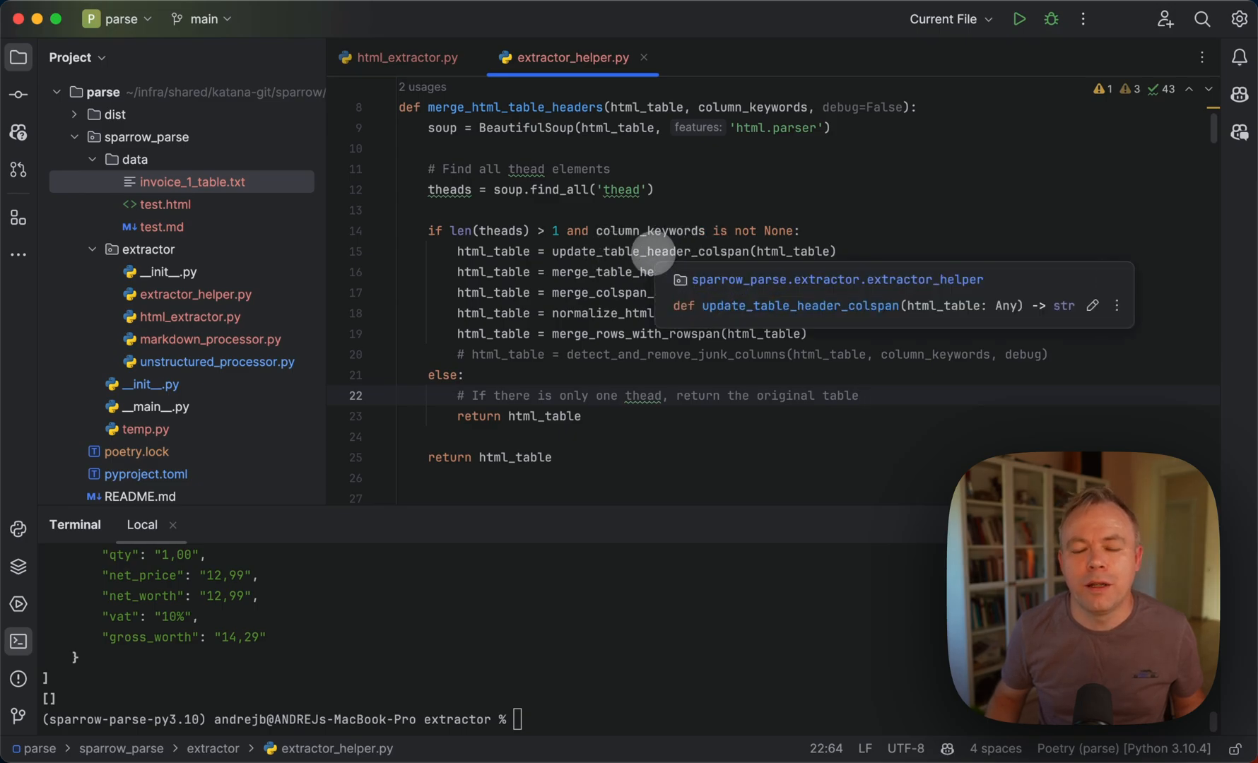
mouse_move(660, 273)
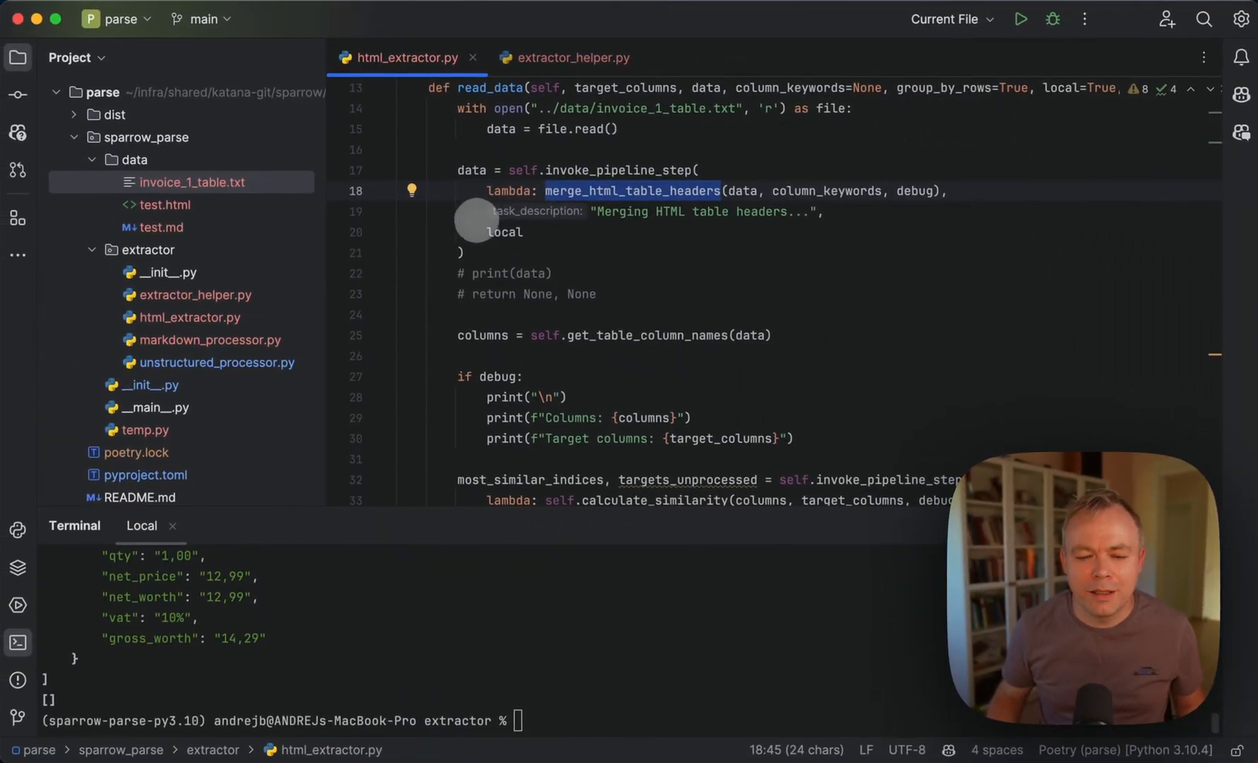
mouse_move(603, 345)
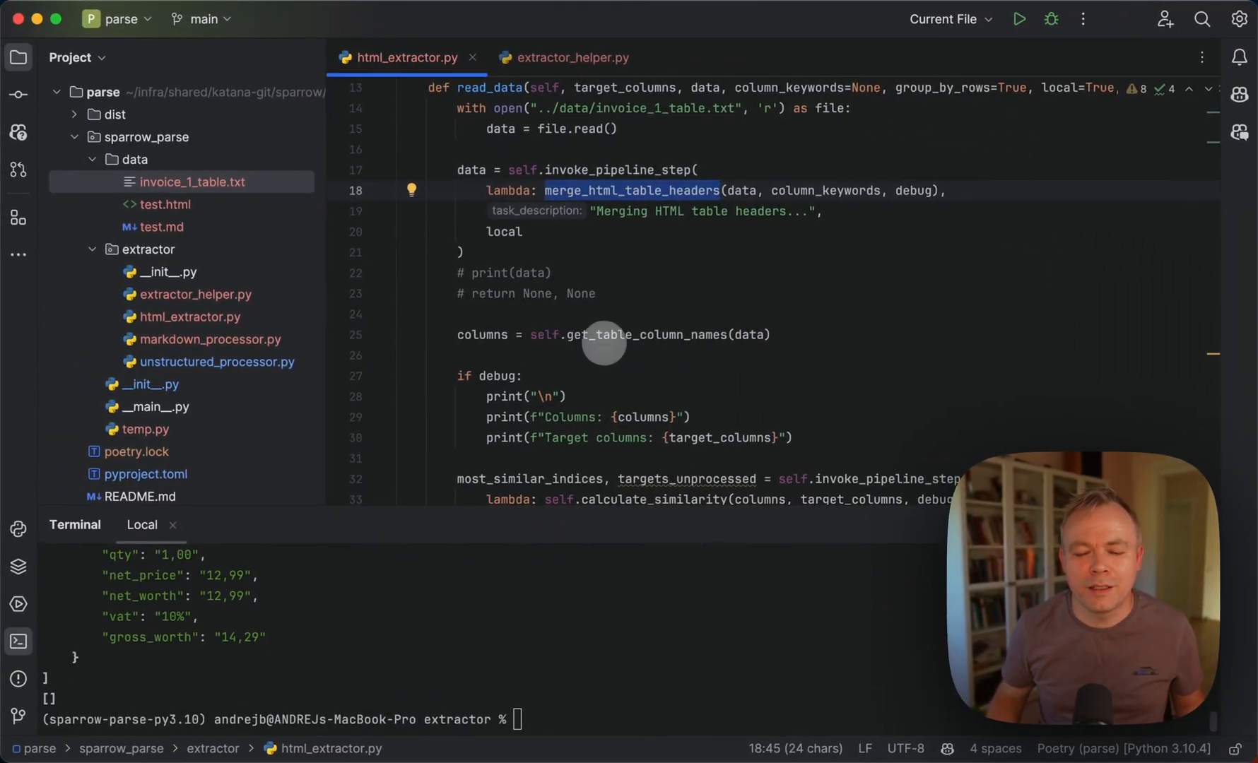
mouse_move(606, 335)
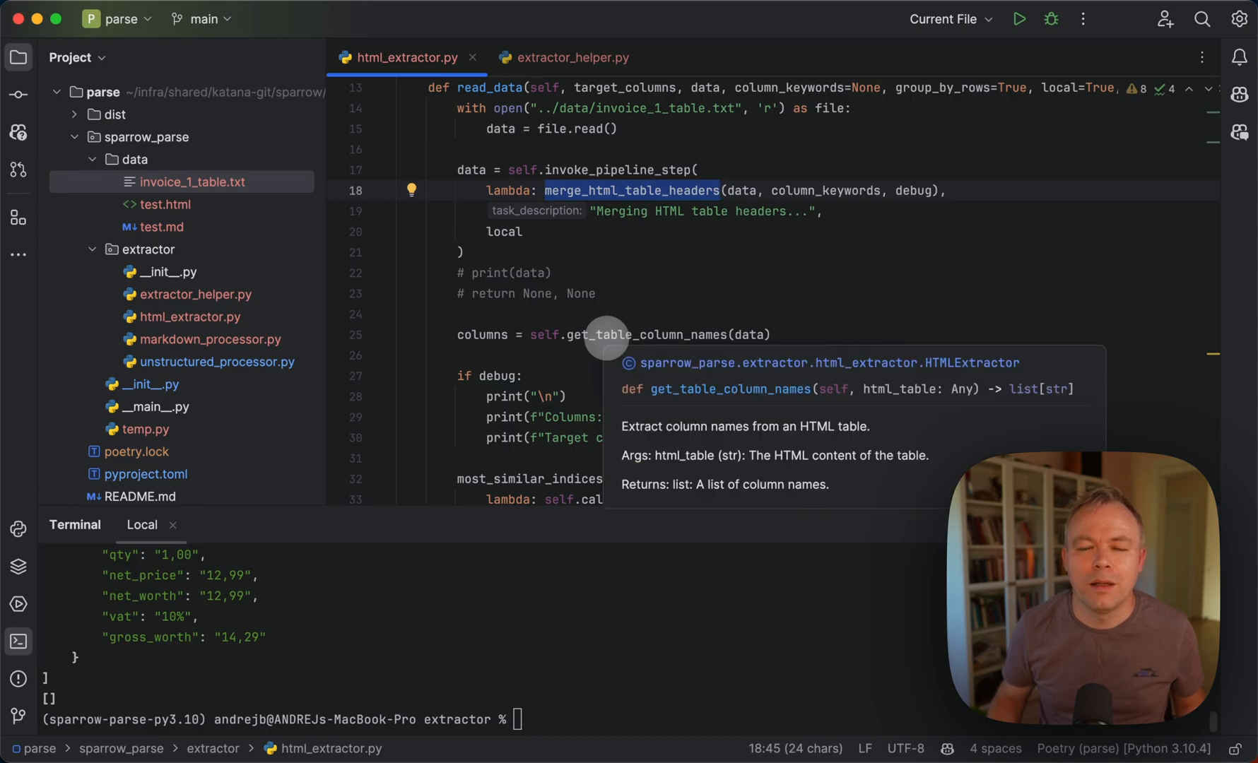